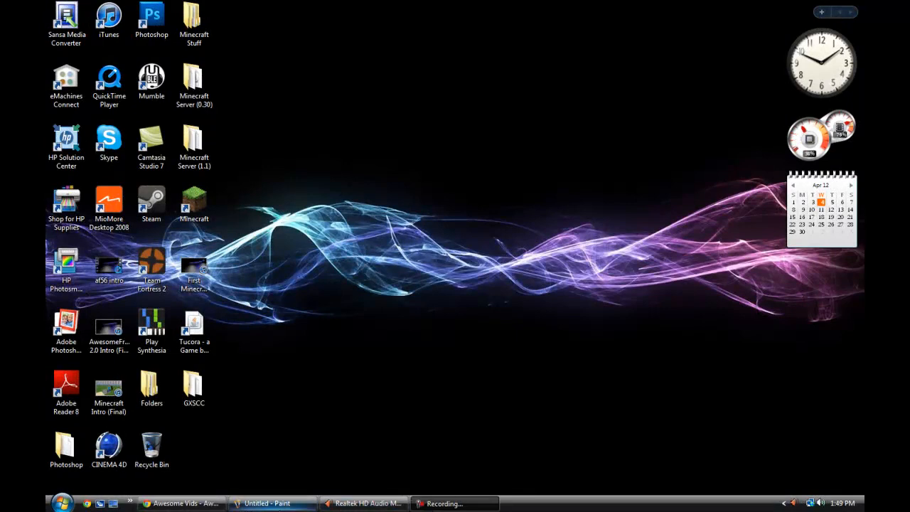
Bring the Paint window with the blue cube drawing to the front and reach the file commands
{"action": "left_click", "coordinate": [179, 501]}
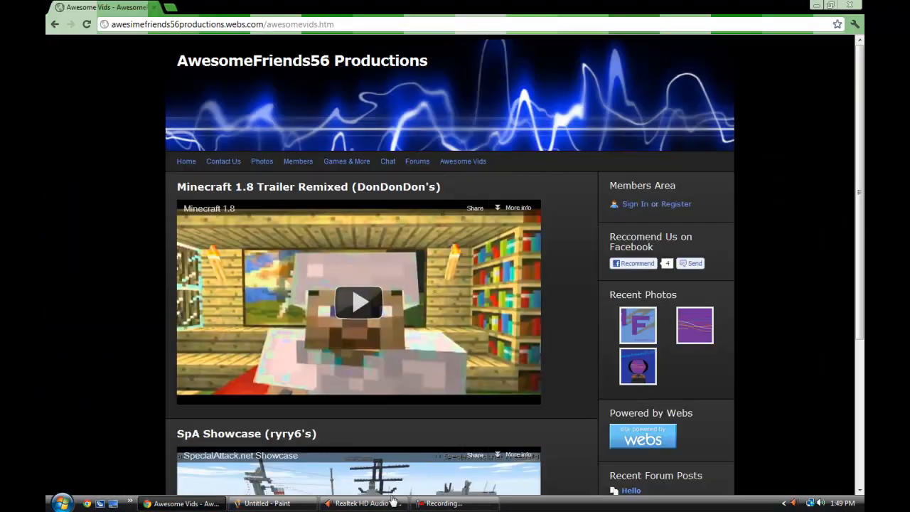
{"action": "left_click", "coordinate": [273, 503]}
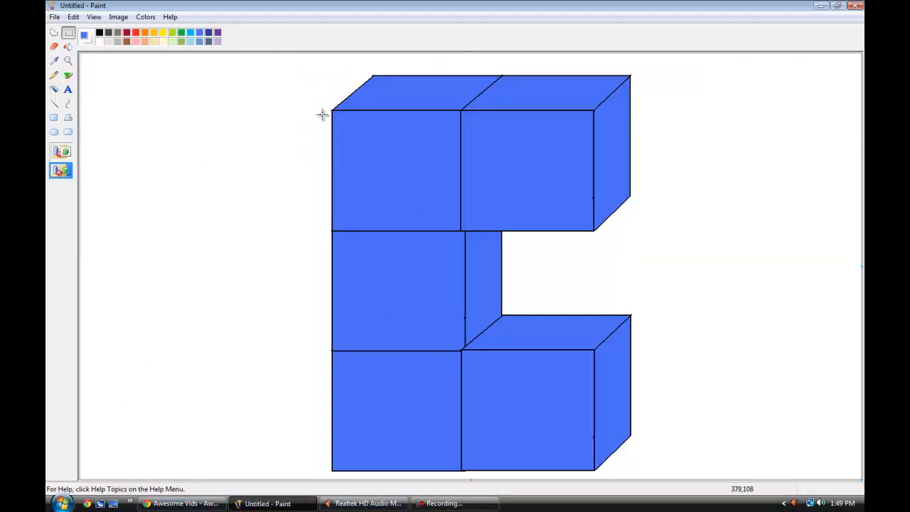
{"action": "left_click", "coordinate": [54, 17]}
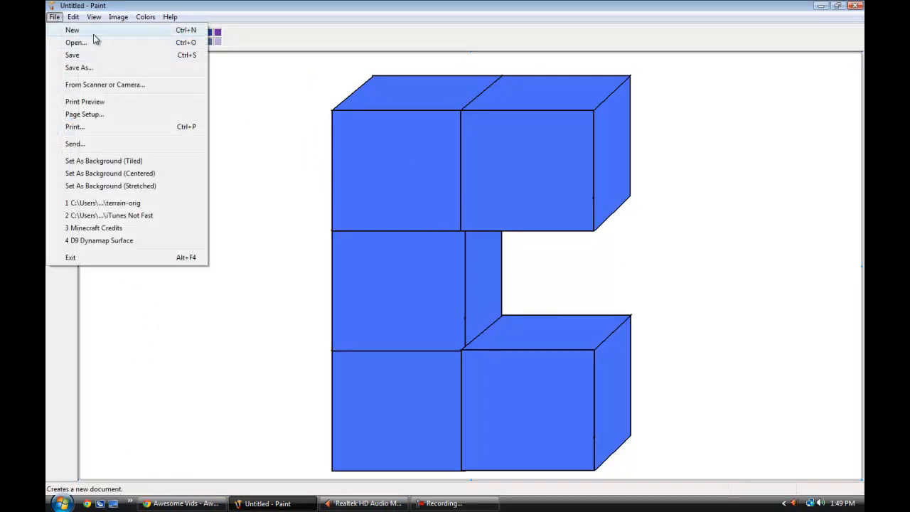
Start a new blank picture, discarding the cube drawing without saving
{"action": "left_click", "coordinate": [68, 30]}
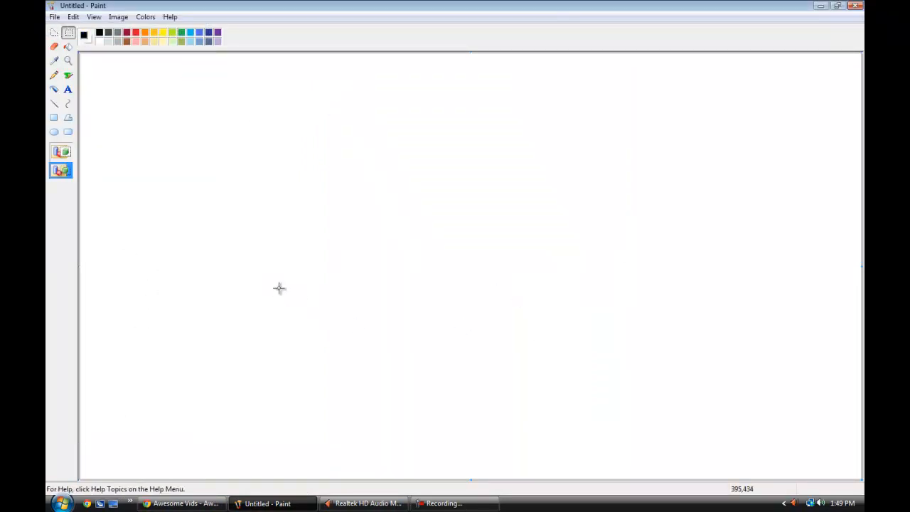
{"action": "mouse_move", "coordinate": [290, 302]}
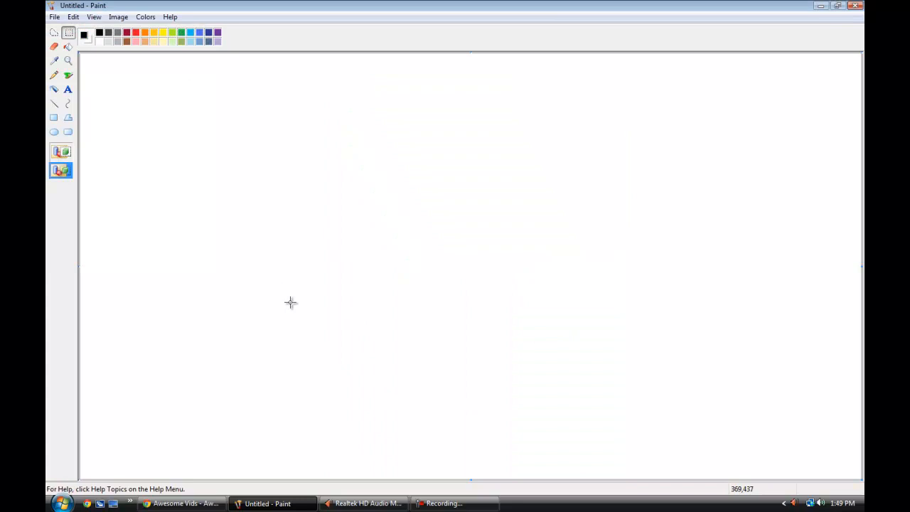
{"action": "mouse_move", "coordinate": [359, 278]}
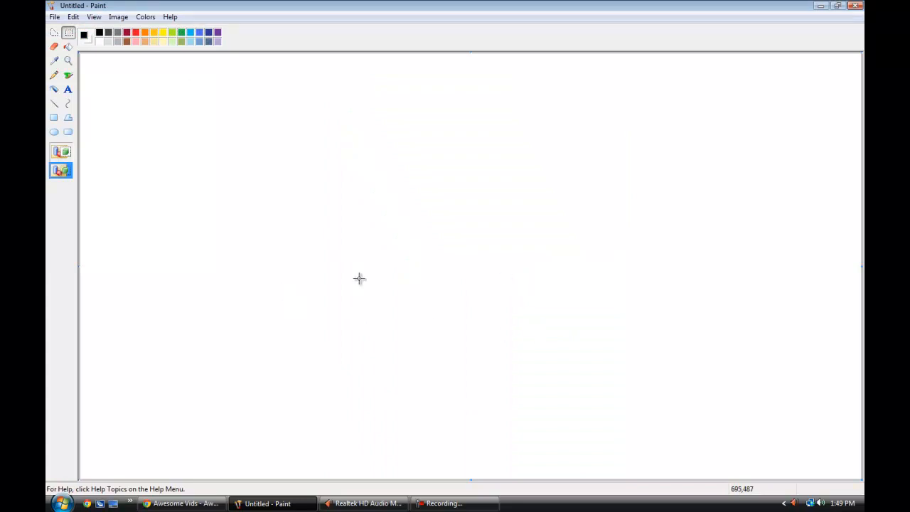
{"action": "mouse_move", "coordinate": [131, 185]}
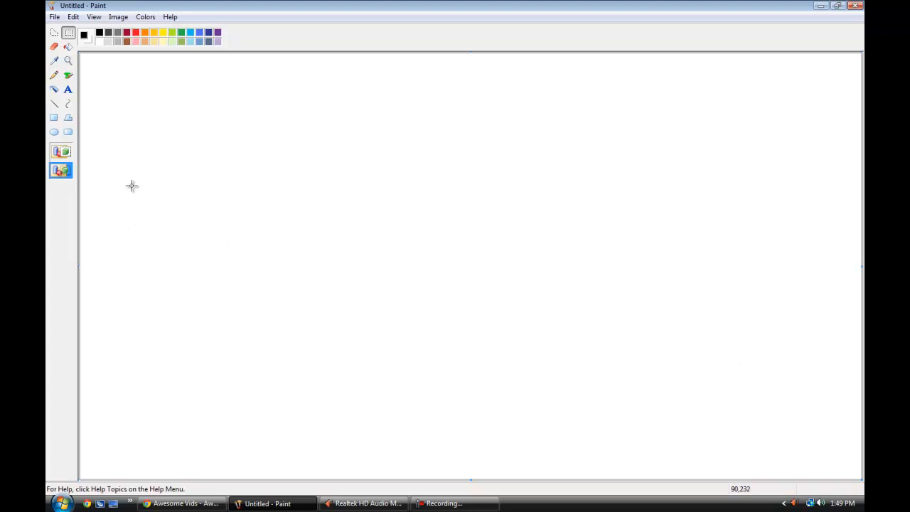
{"action": "mouse_move", "coordinate": [145, 188]}
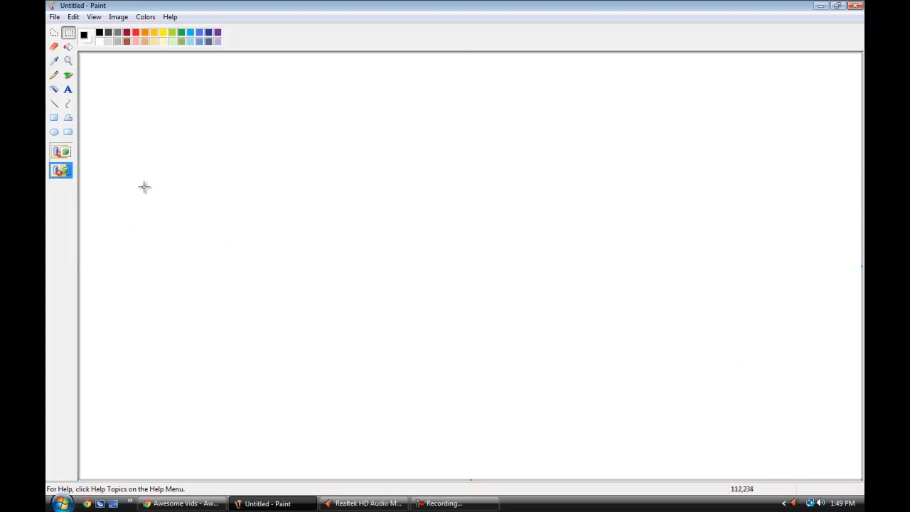
{"action": "mouse_move", "coordinate": [136, 161]}
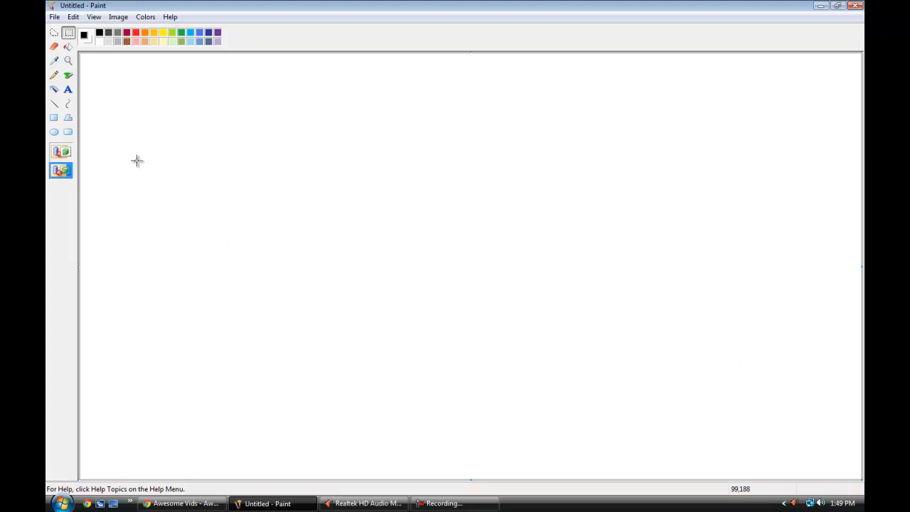
Check the Microphone Boost reads 0.0 dB in Realtek HD Audio Manager and dismiss it
{"action": "left_click", "coordinate": [364, 503]}
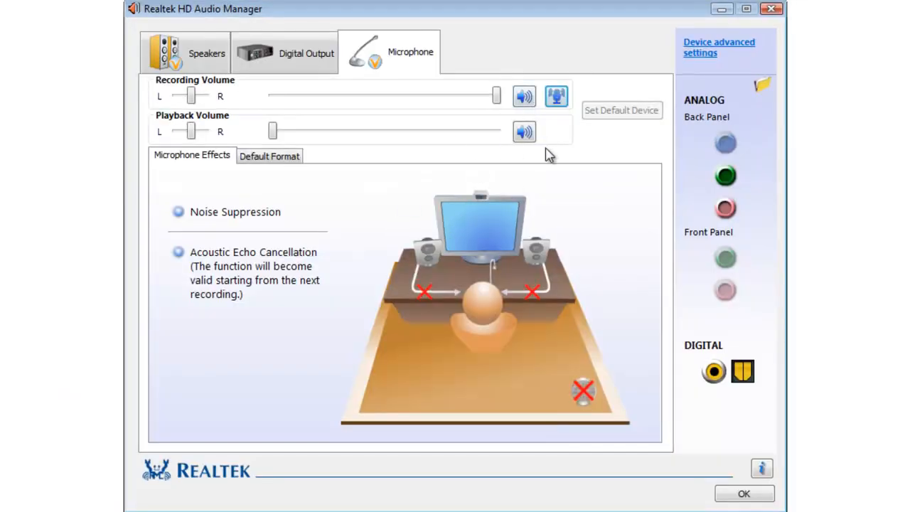
{"action": "mouse_move", "coordinate": [305, 91]}
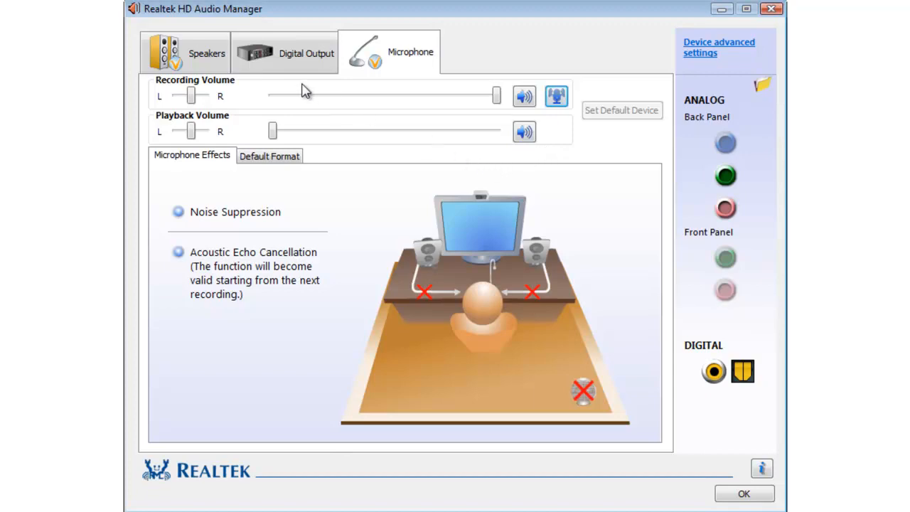
{"action": "left_click", "coordinate": [551, 97]}
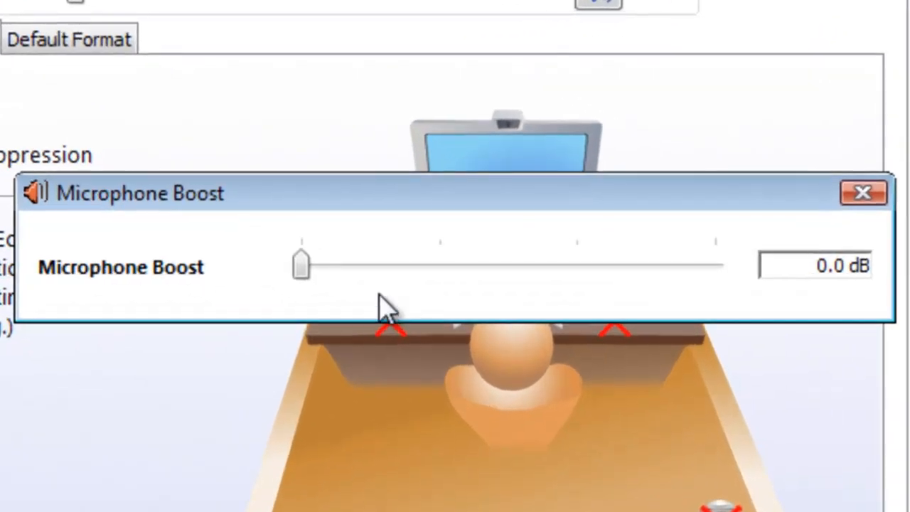
{"action": "mouse_move", "coordinate": [241, 227]}
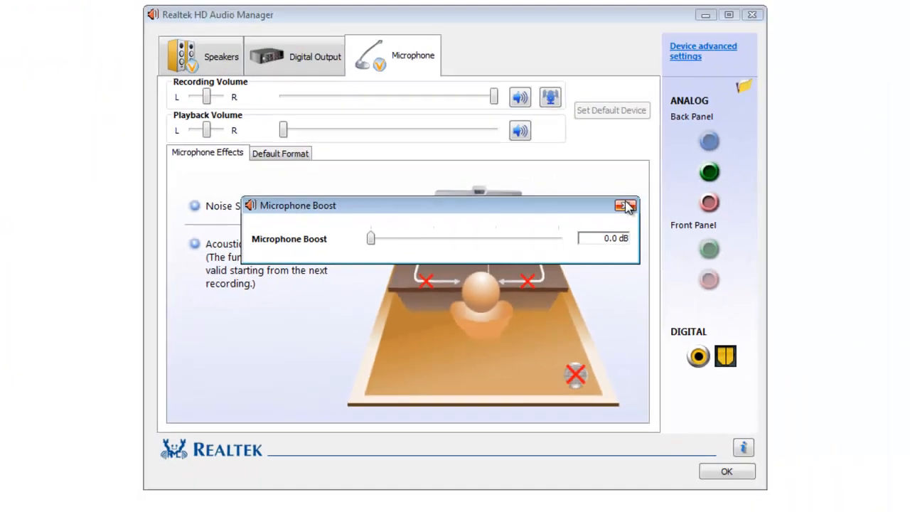
{"action": "left_click", "coordinate": [623, 205]}
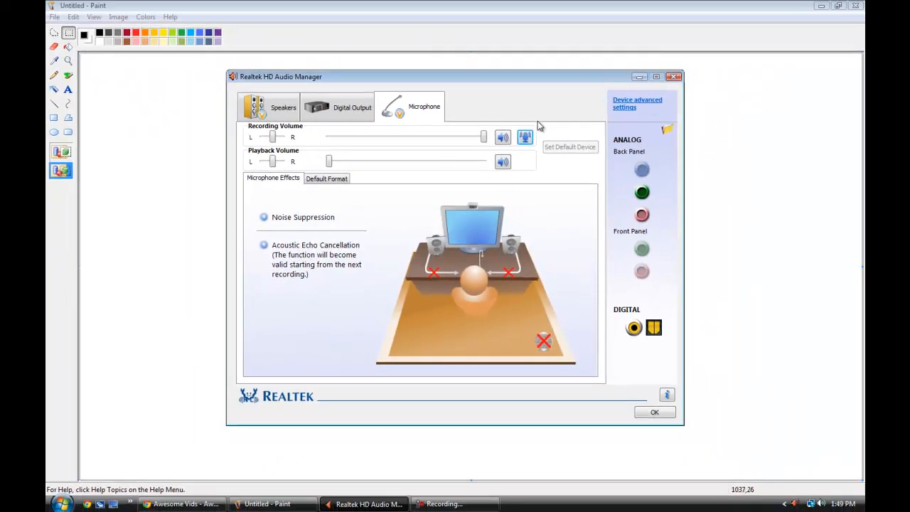
{"action": "mouse_move", "coordinate": [592, 85]}
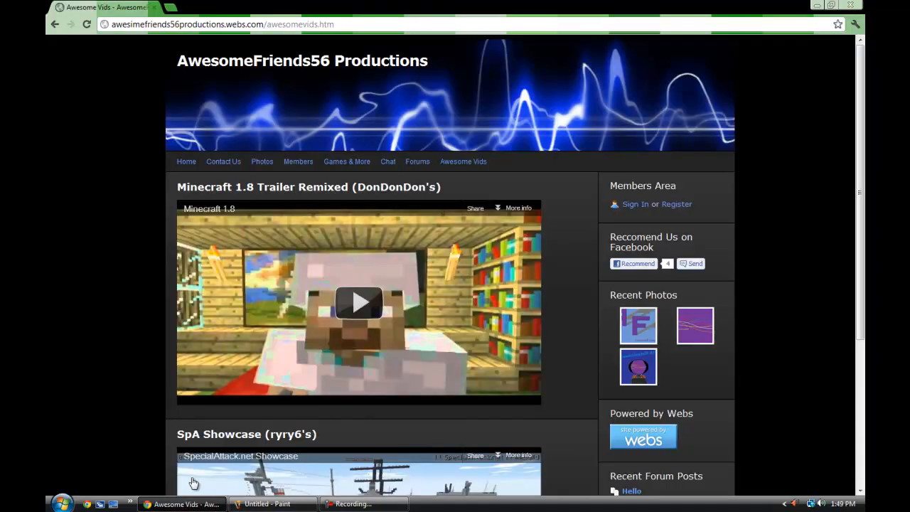
{"action": "mouse_move", "coordinate": [222, 269]}
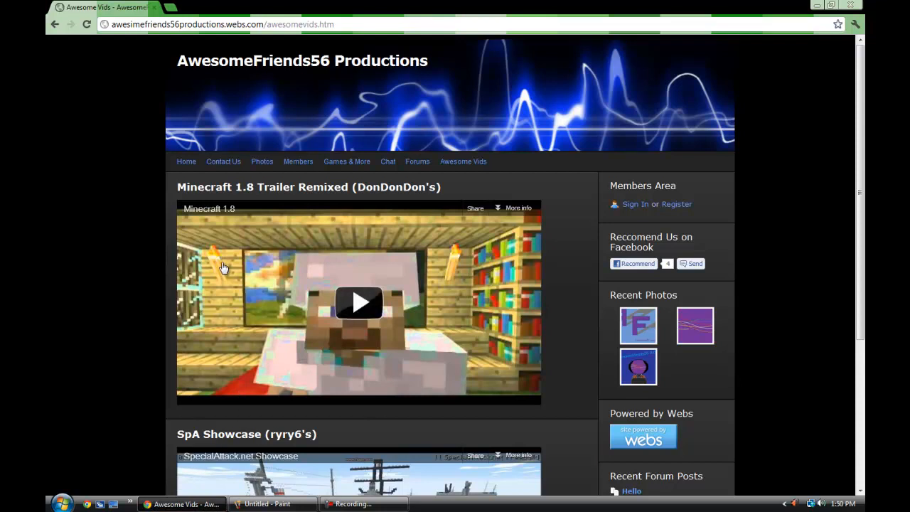
{"action": "mouse_move", "coordinate": [99, 256]}
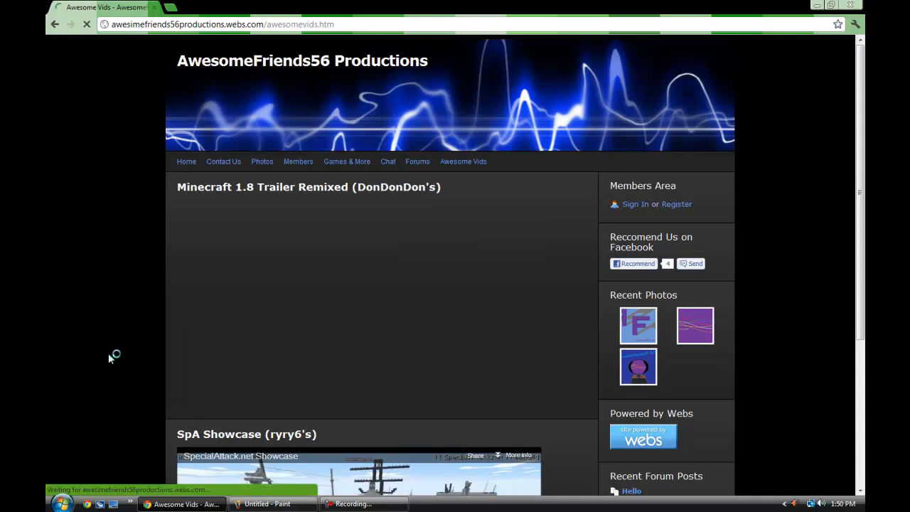
{"action": "left_click", "coordinate": [185, 162]}
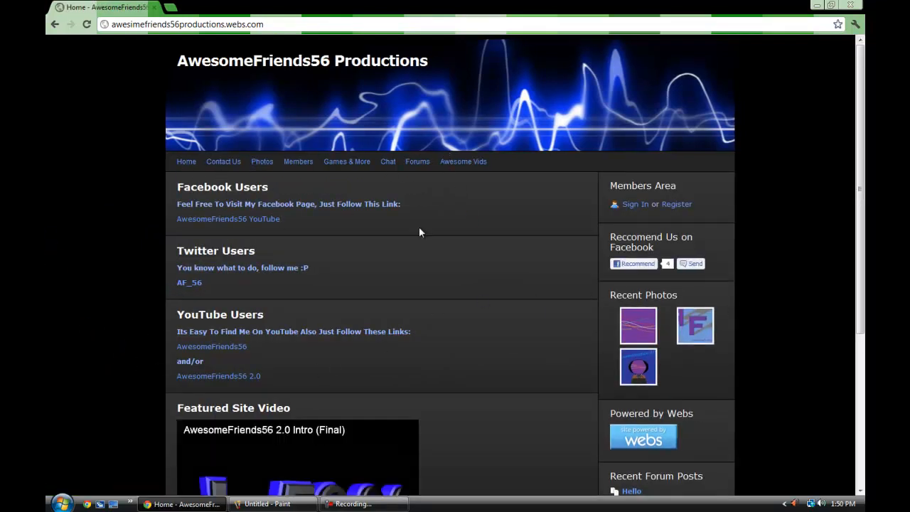
{"action": "mouse_move", "coordinate": [74, 119]}
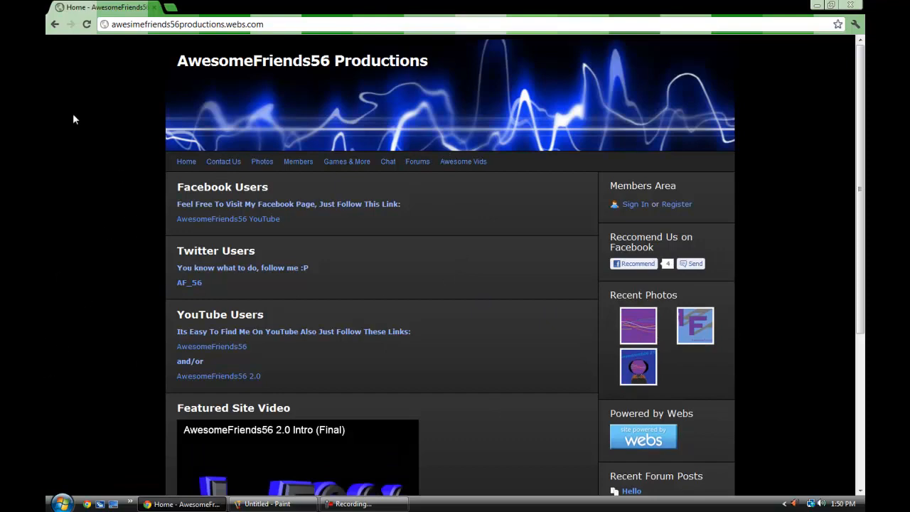
{"action": "left_click", "coordinate": [185, 24]}
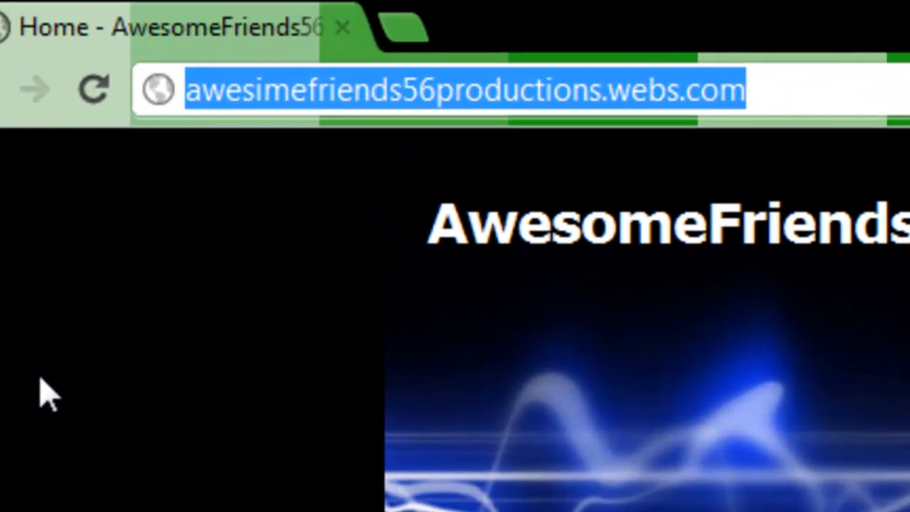
{"action": "left_click", "coordinate": [236, 92]}
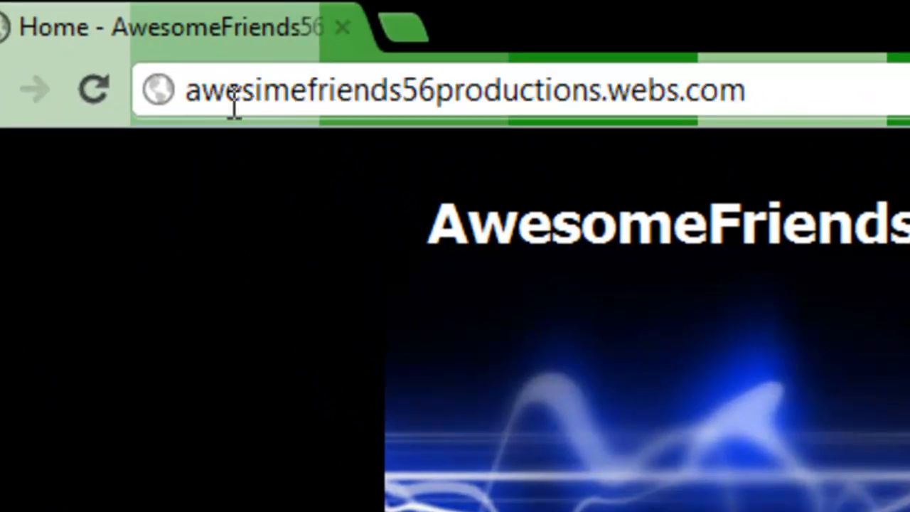
{"action": "mouse_move", "coordinate": [235, 85]}
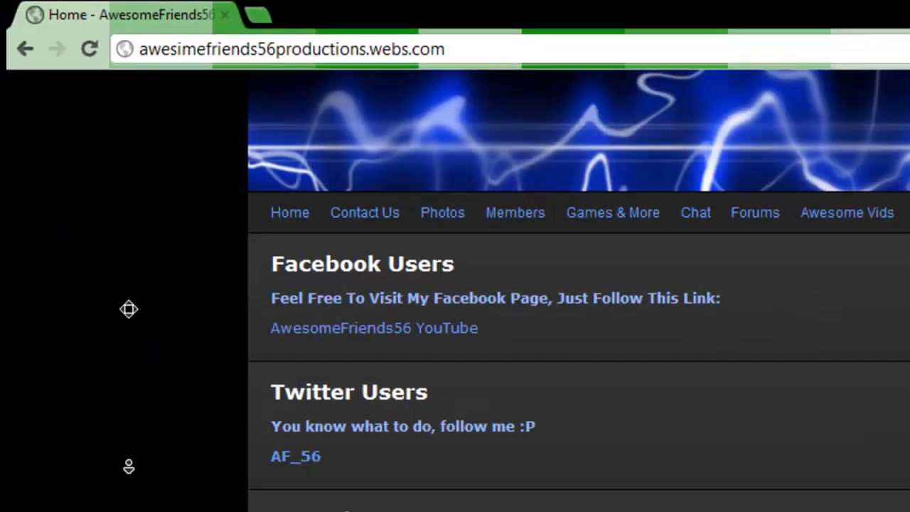
{"action": "scroll", "scroll_direction": "down", "scroll_amount": 3}
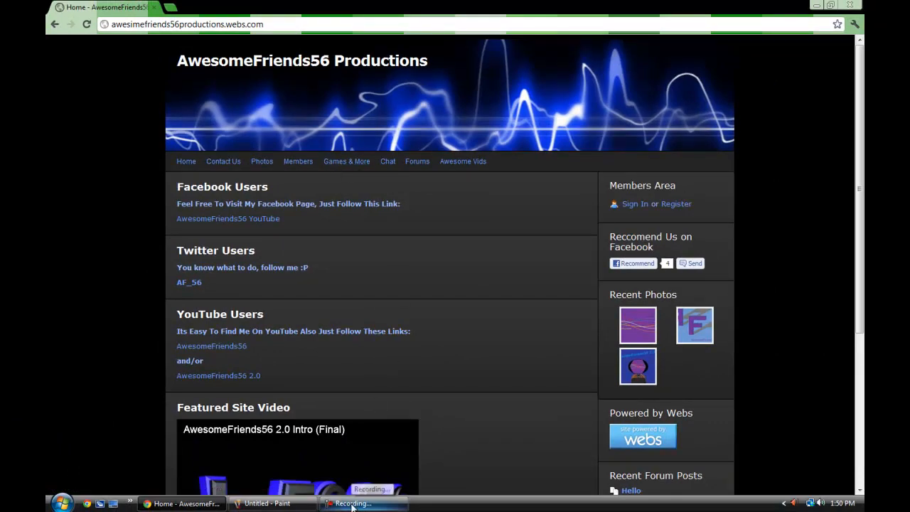
Return to the untitled Paint canvas and choose the Rectangle tool for the box outline
{"action": "left_click", "coordinate": [274, 504]}
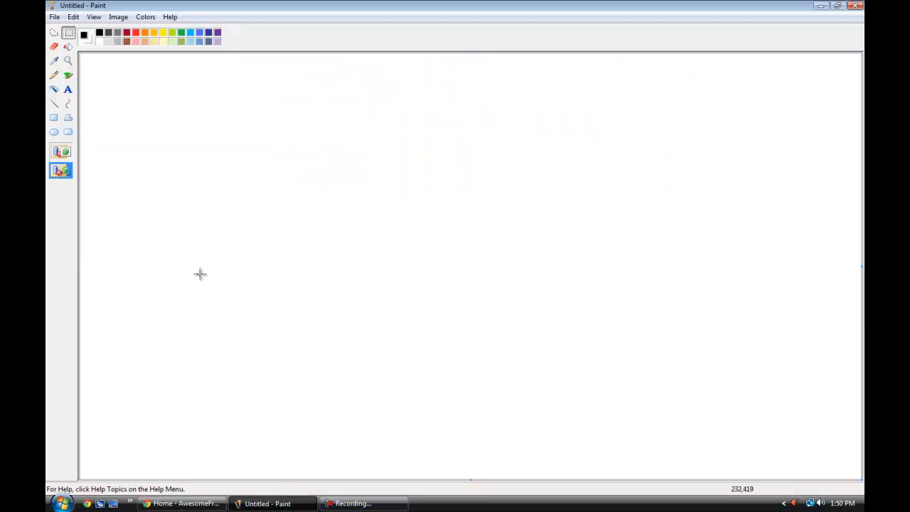
{"action": "left_click", "coordinate": [182, 504]}
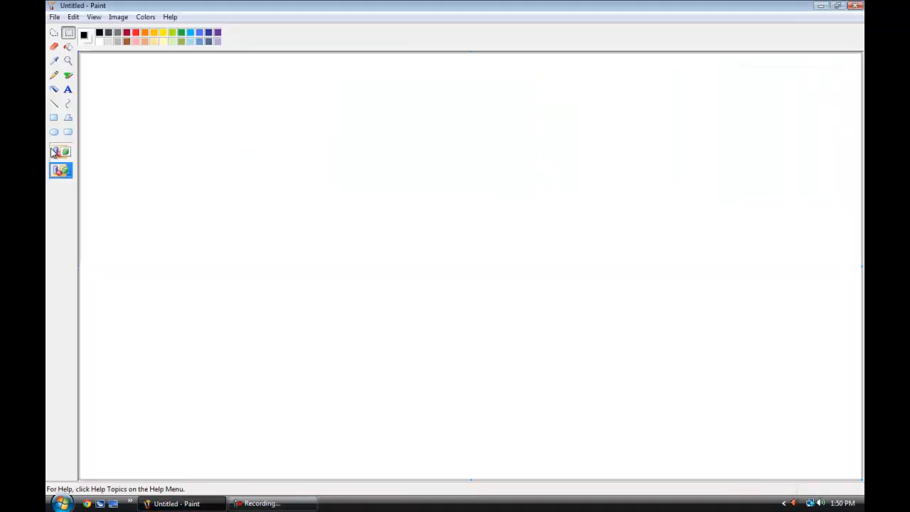
{"action": "left_click", "coordinate": [54, 117]}
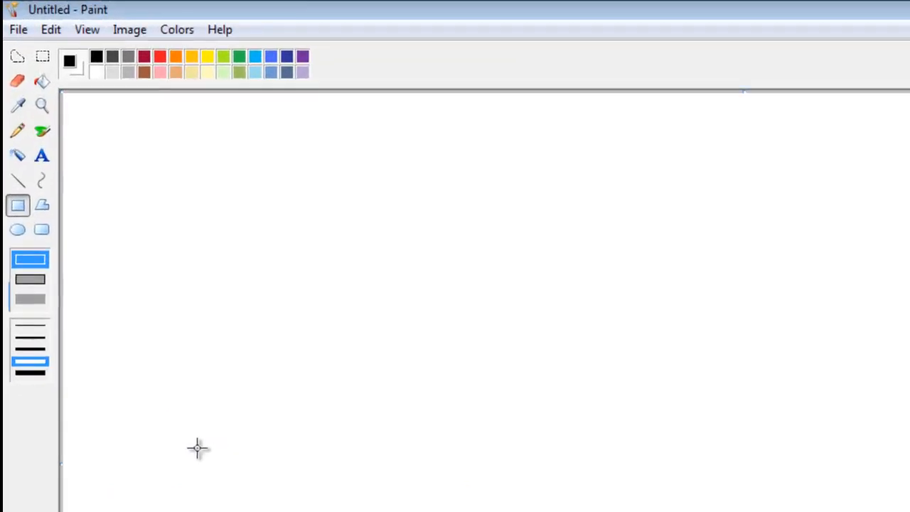
{"action": "mouse_move", "coordinate": [190, 247]}
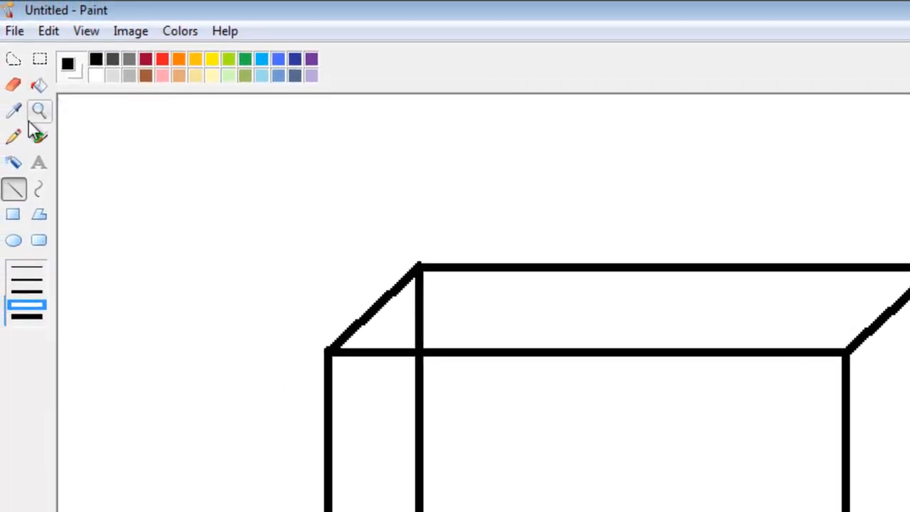
Erase the hidden inner back edge of the box so it reads as a solid block
{"action": "left_click", "coordinate": [13, 84]}
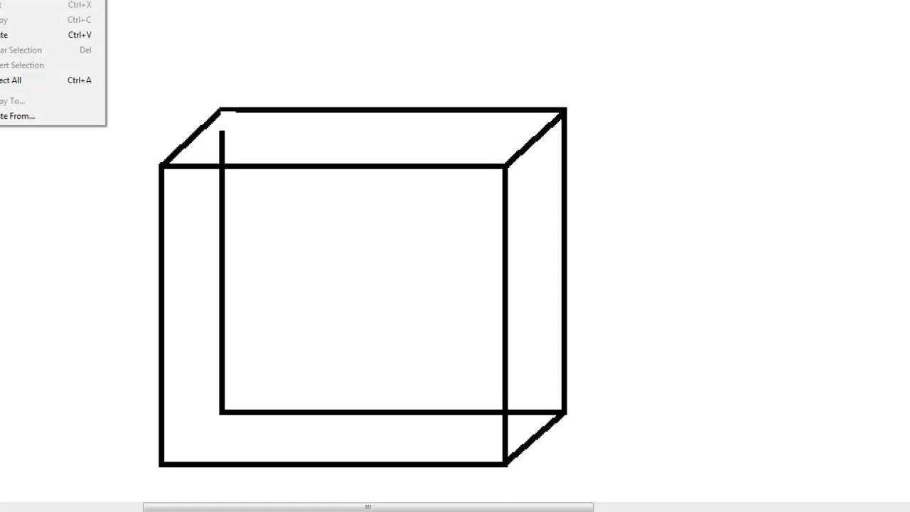
{"action": "left_click", "coordinate": [222, 182]}
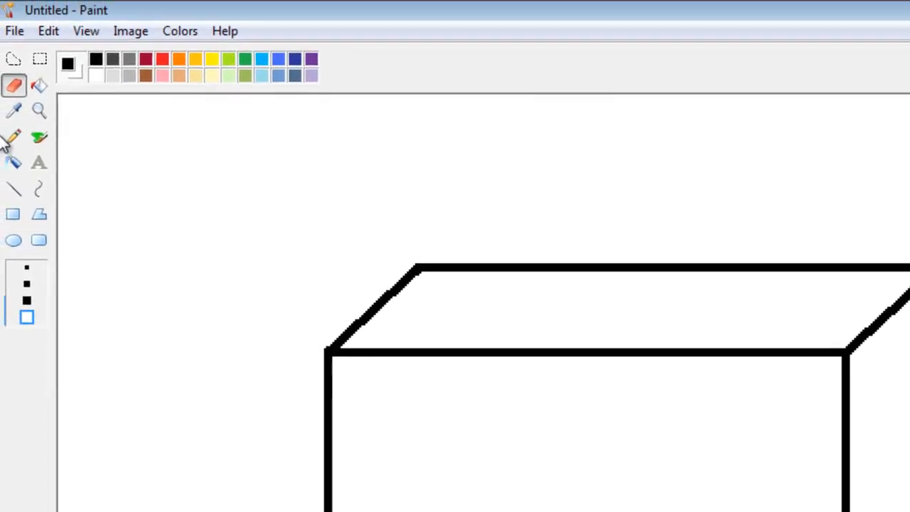
Fill the front face of the box with blue and magnify the view for detail work
{"action": "left_click", "coordinate": [40, 85]}
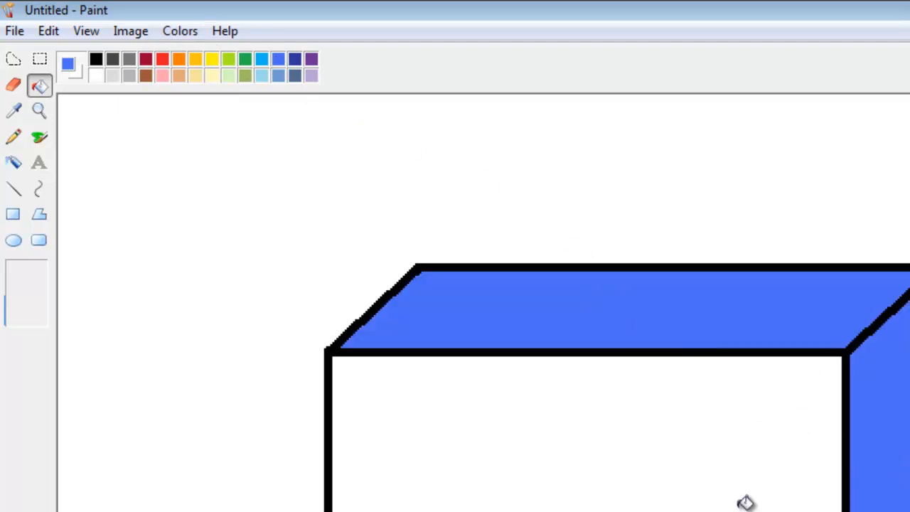
{"action": "left_click", "coordinate": [749, 500]}
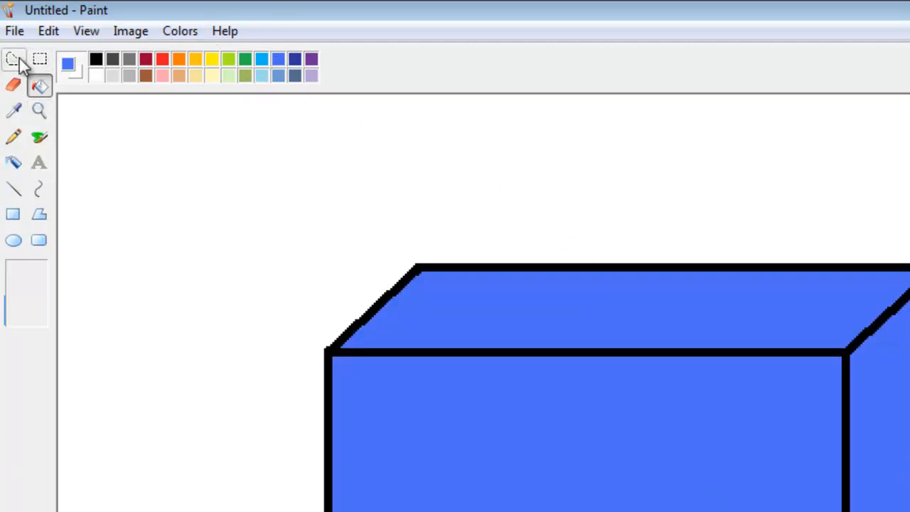
{"action": "left_click", "coordinate": [38, 111]}
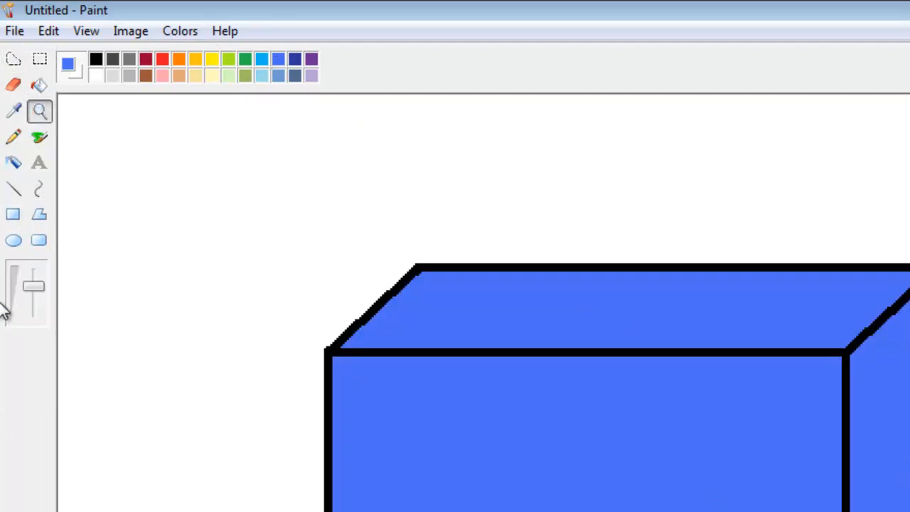
{"action": "left_click", "coordinate": [34, 316]}
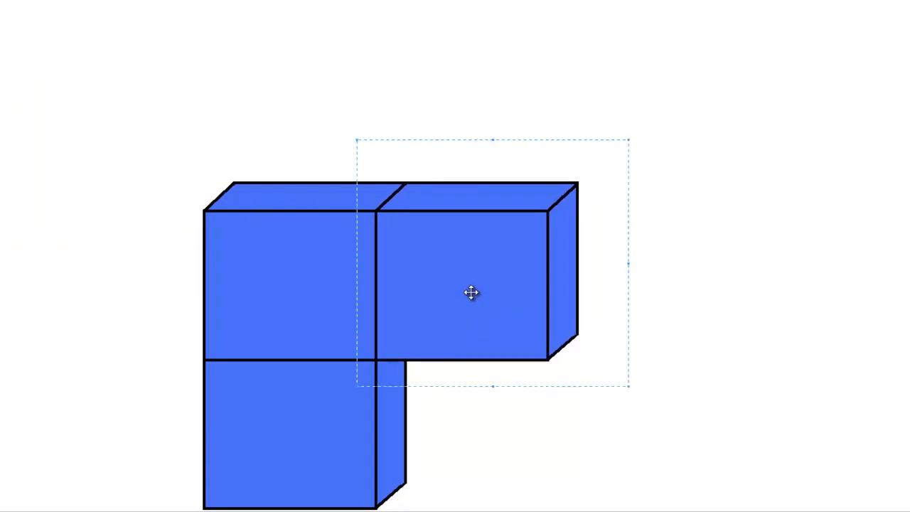
Drag two cube copies into place above and to the right, forming the cross-like cluster
{"action": "left_click_drag", "start_coordinate": [473, 293], "coordinate": [122, 145]}
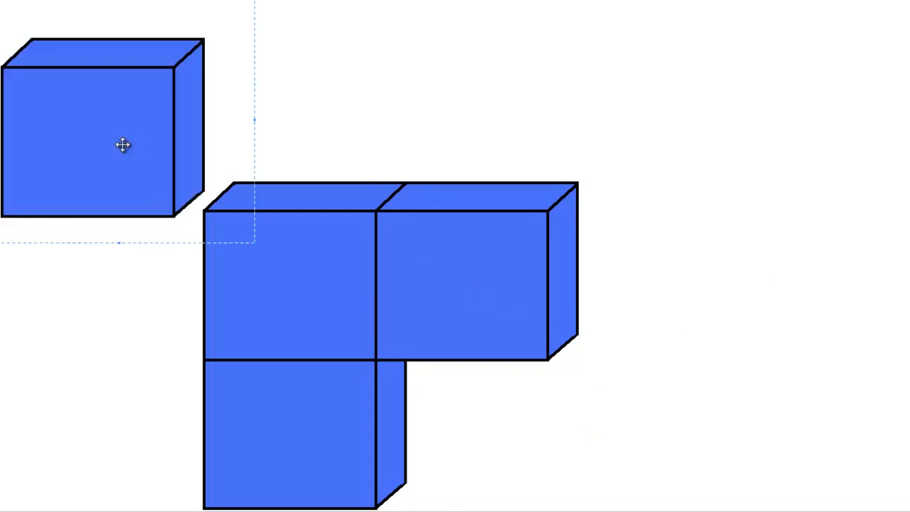
{"action": "left_click_drag", "start_coordinate": [122, 146], "coordinate": [497, 141]}
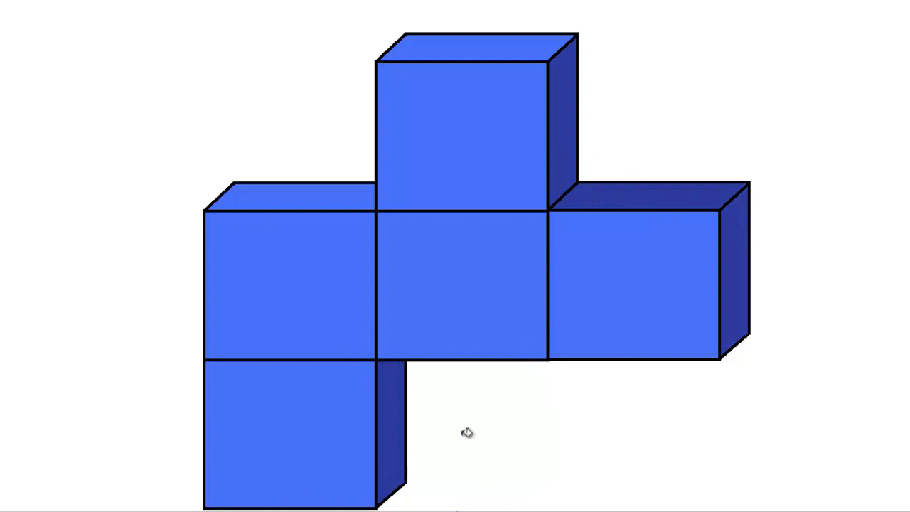
{"action": "mouse_move", "coordinate": [114, 74]}
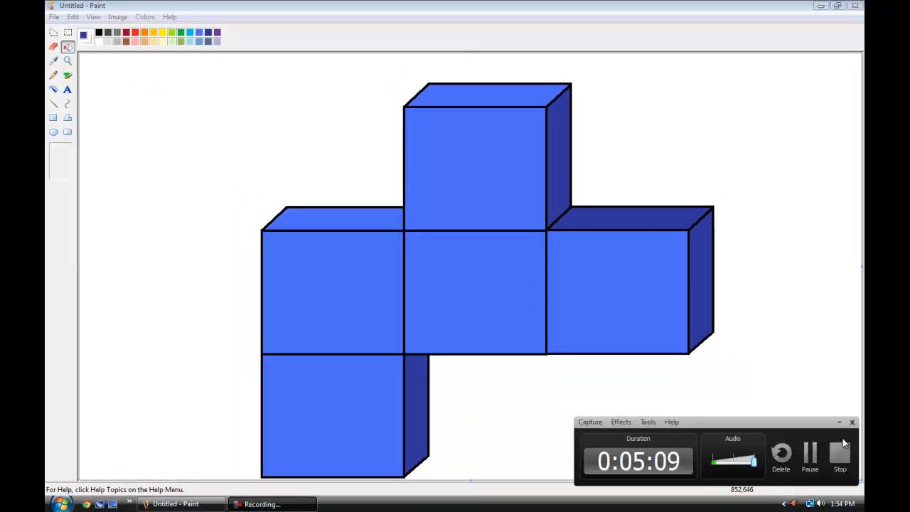
{"action": "mouse_move", "coordinate": [831, 458]}
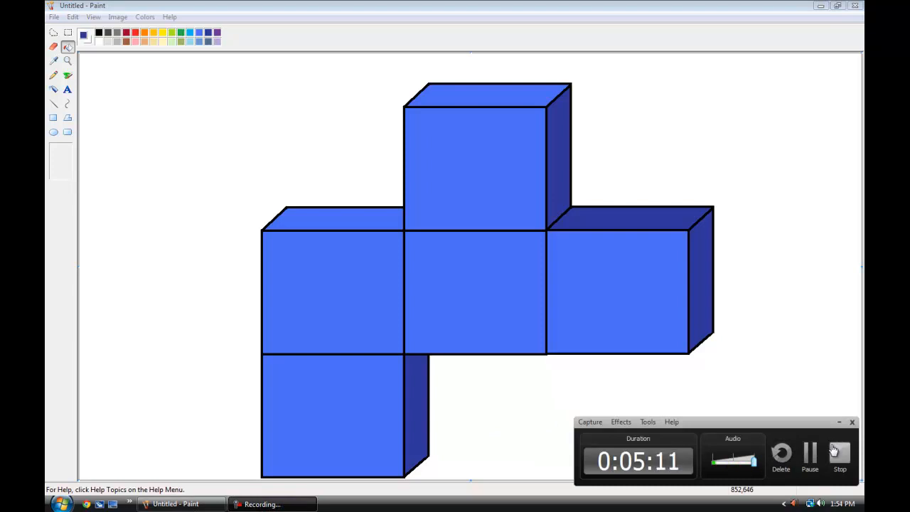